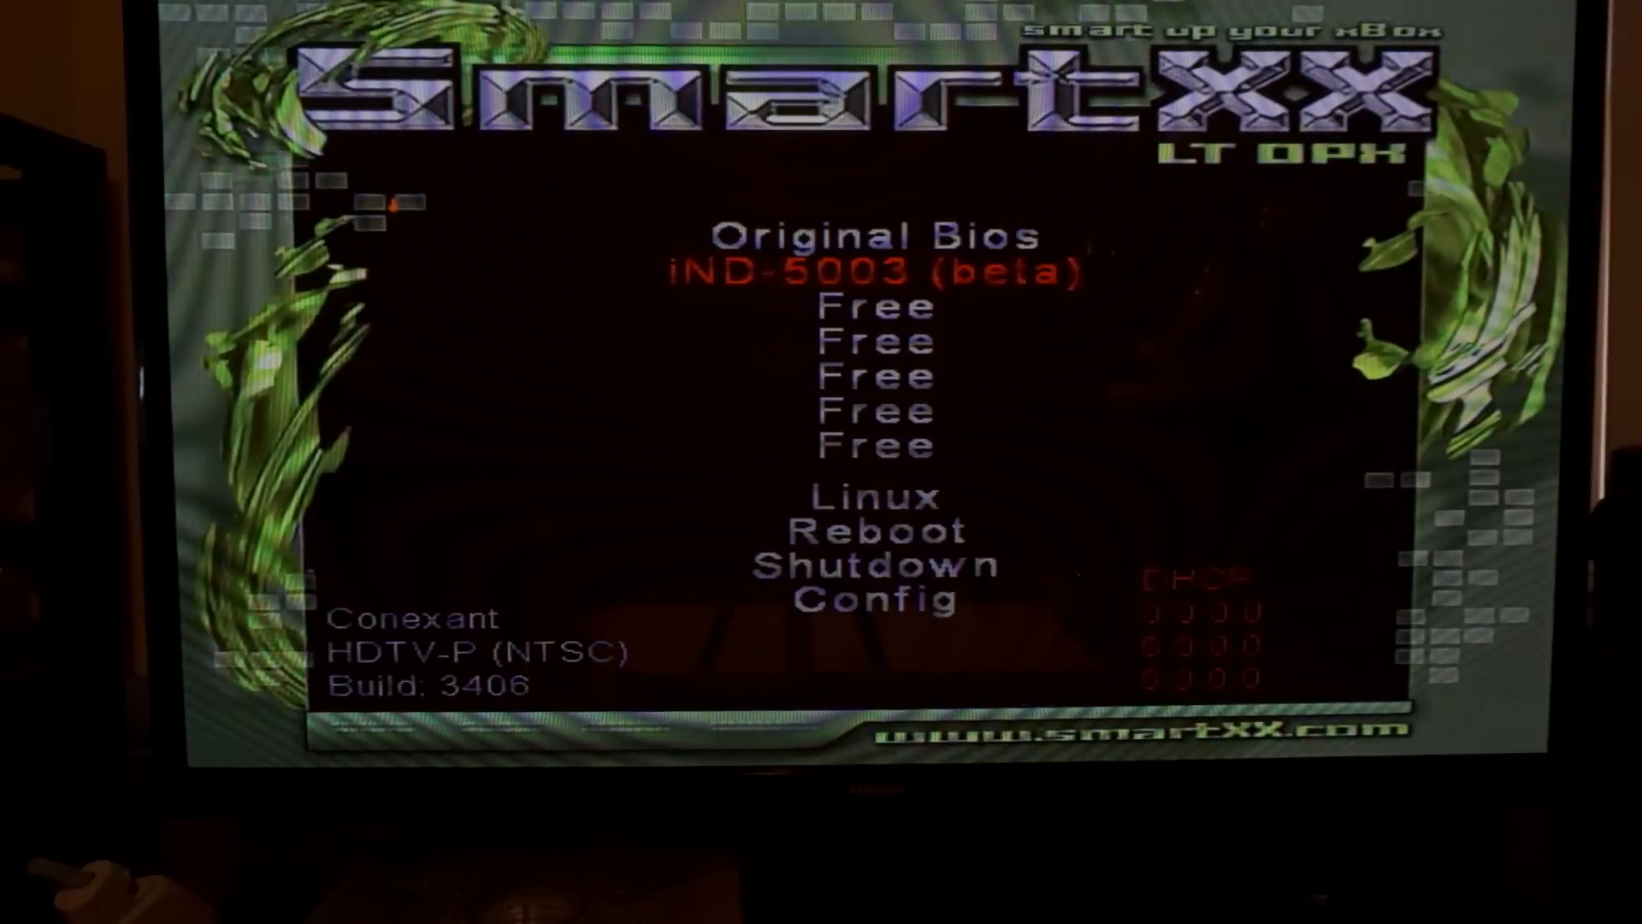
# - Set X-LCD to ON in the SmartXX LCD Menu, then save and exit to boot XBMC
pyautogui.press('down')
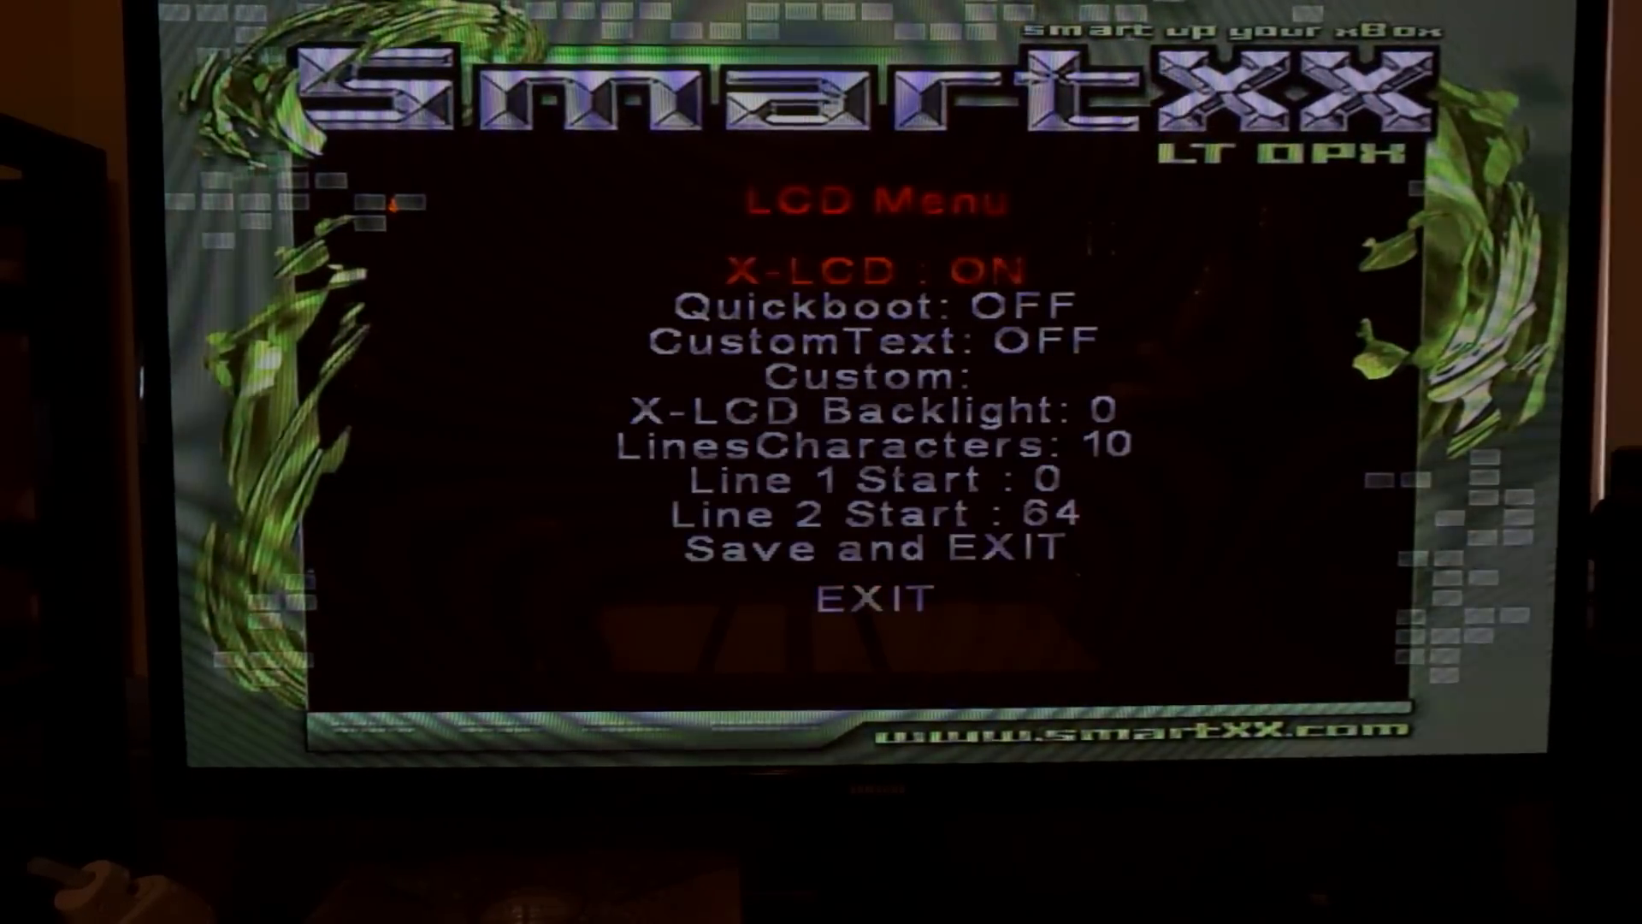
pyautogui.press('Down')
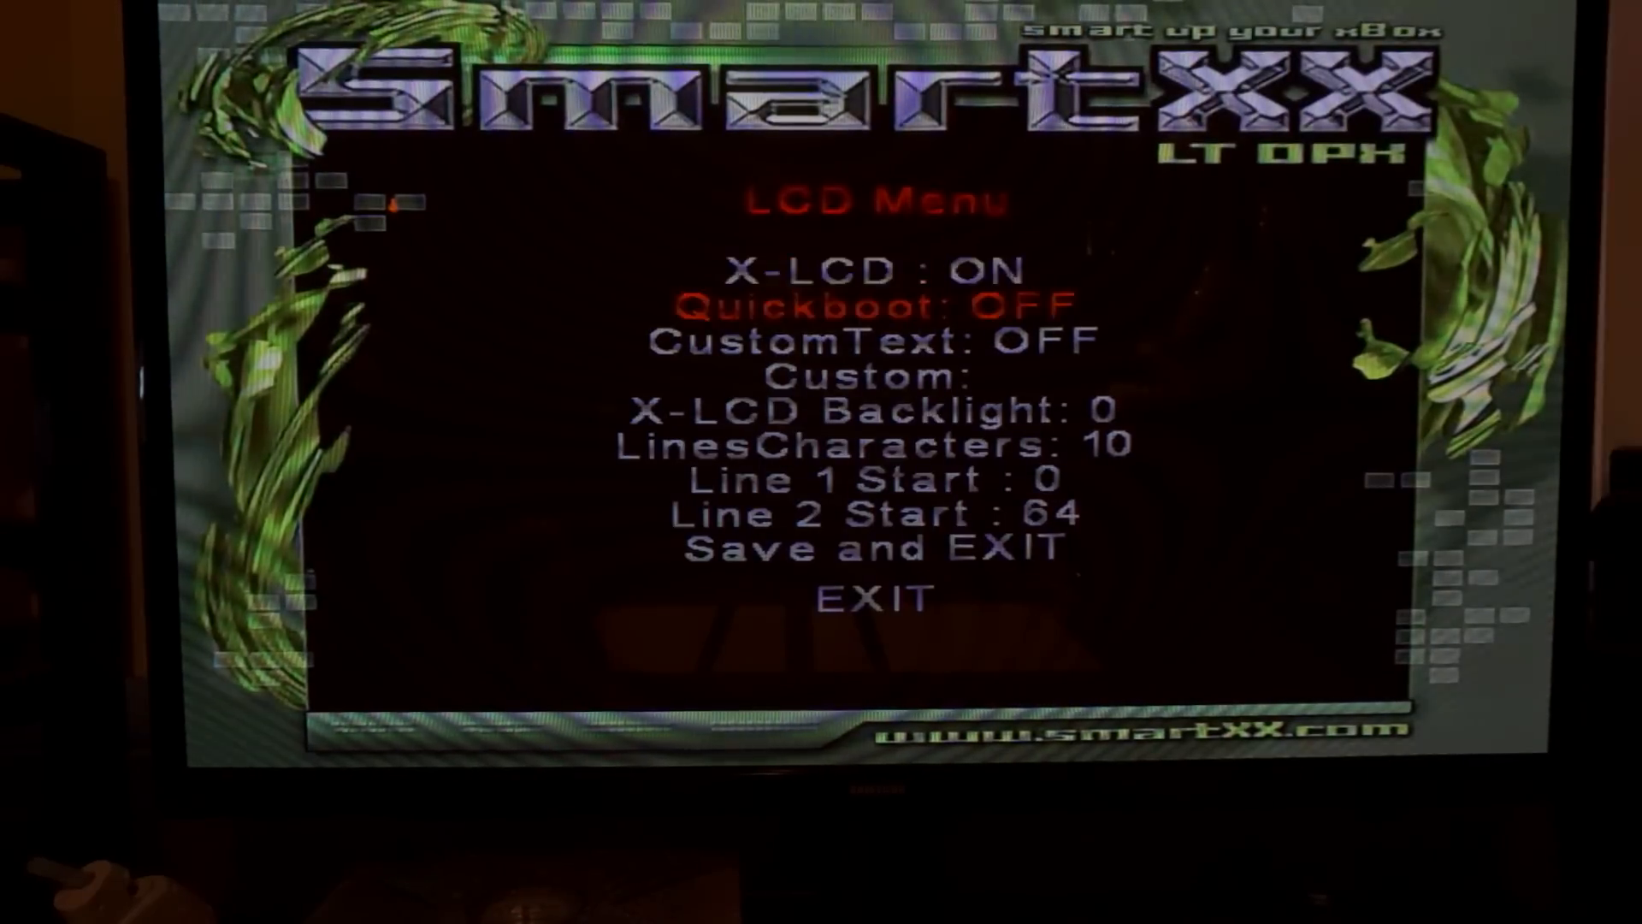
pyautogui.press('Down')
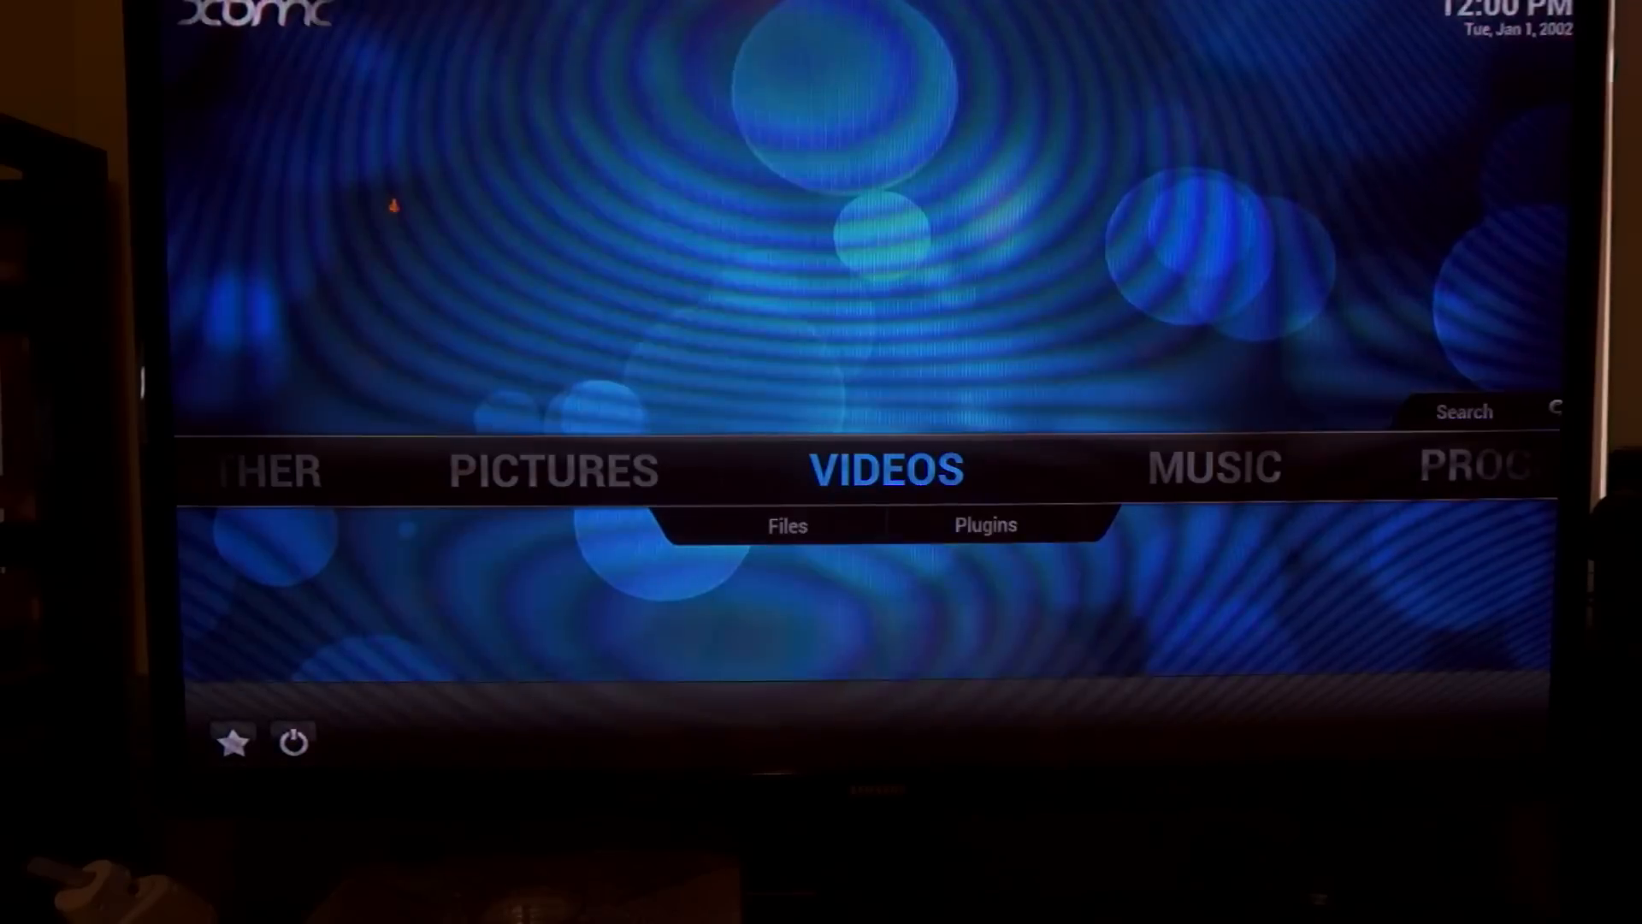
# - Scroll to the SYSTEM section of the home screen and enter Settings
pyautogui.hscroll(3)
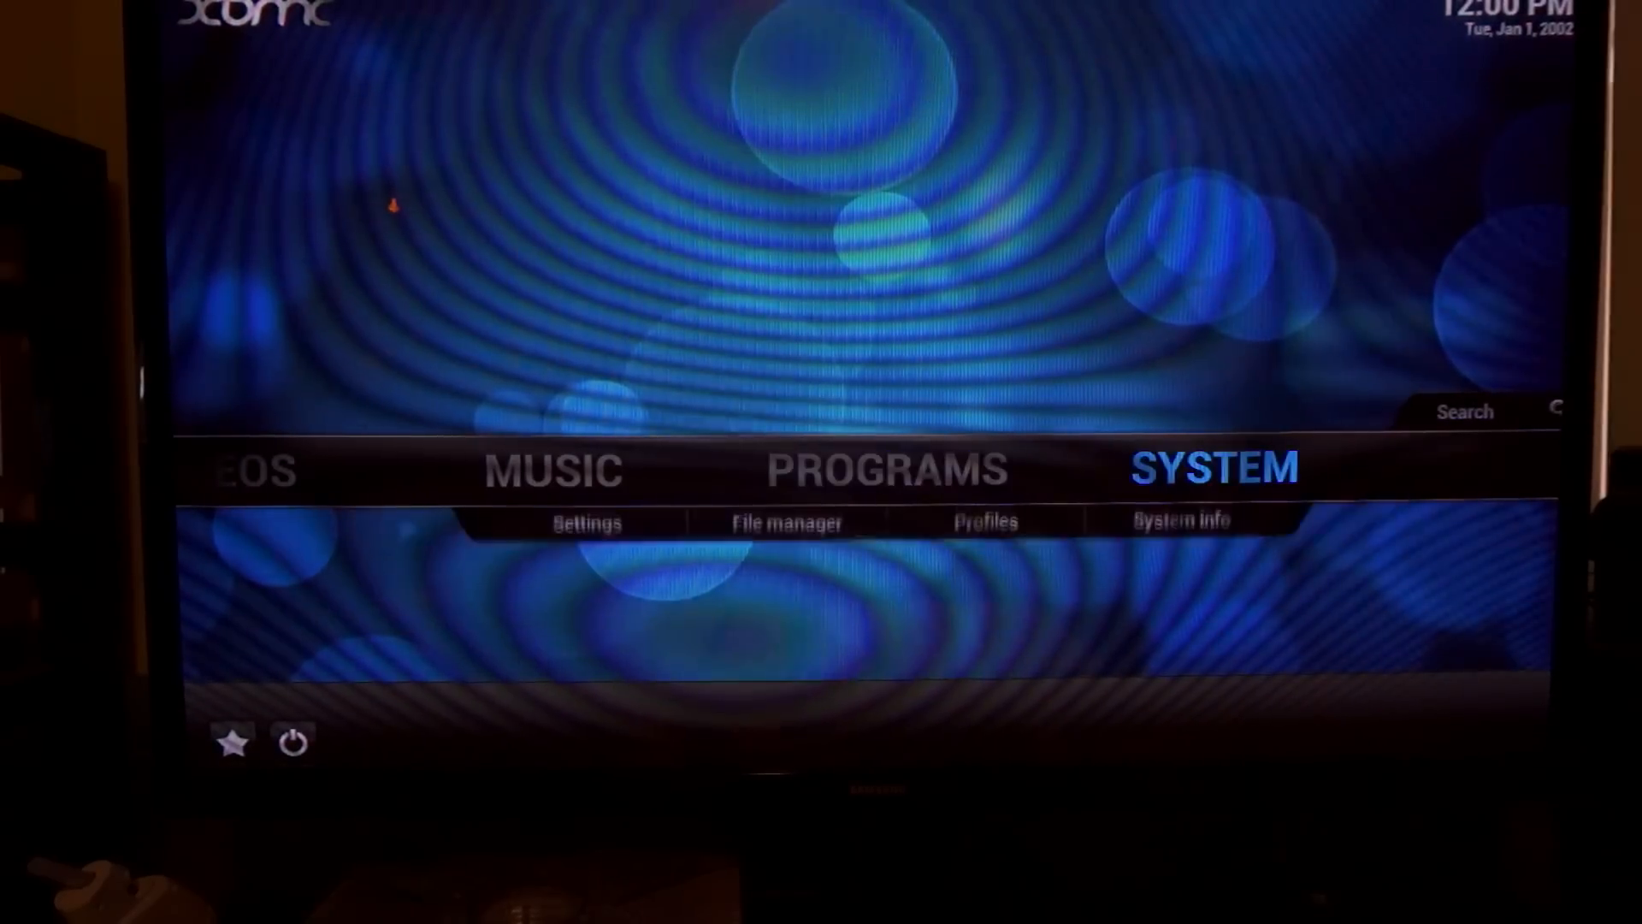
pyautogui.click(584, 523)
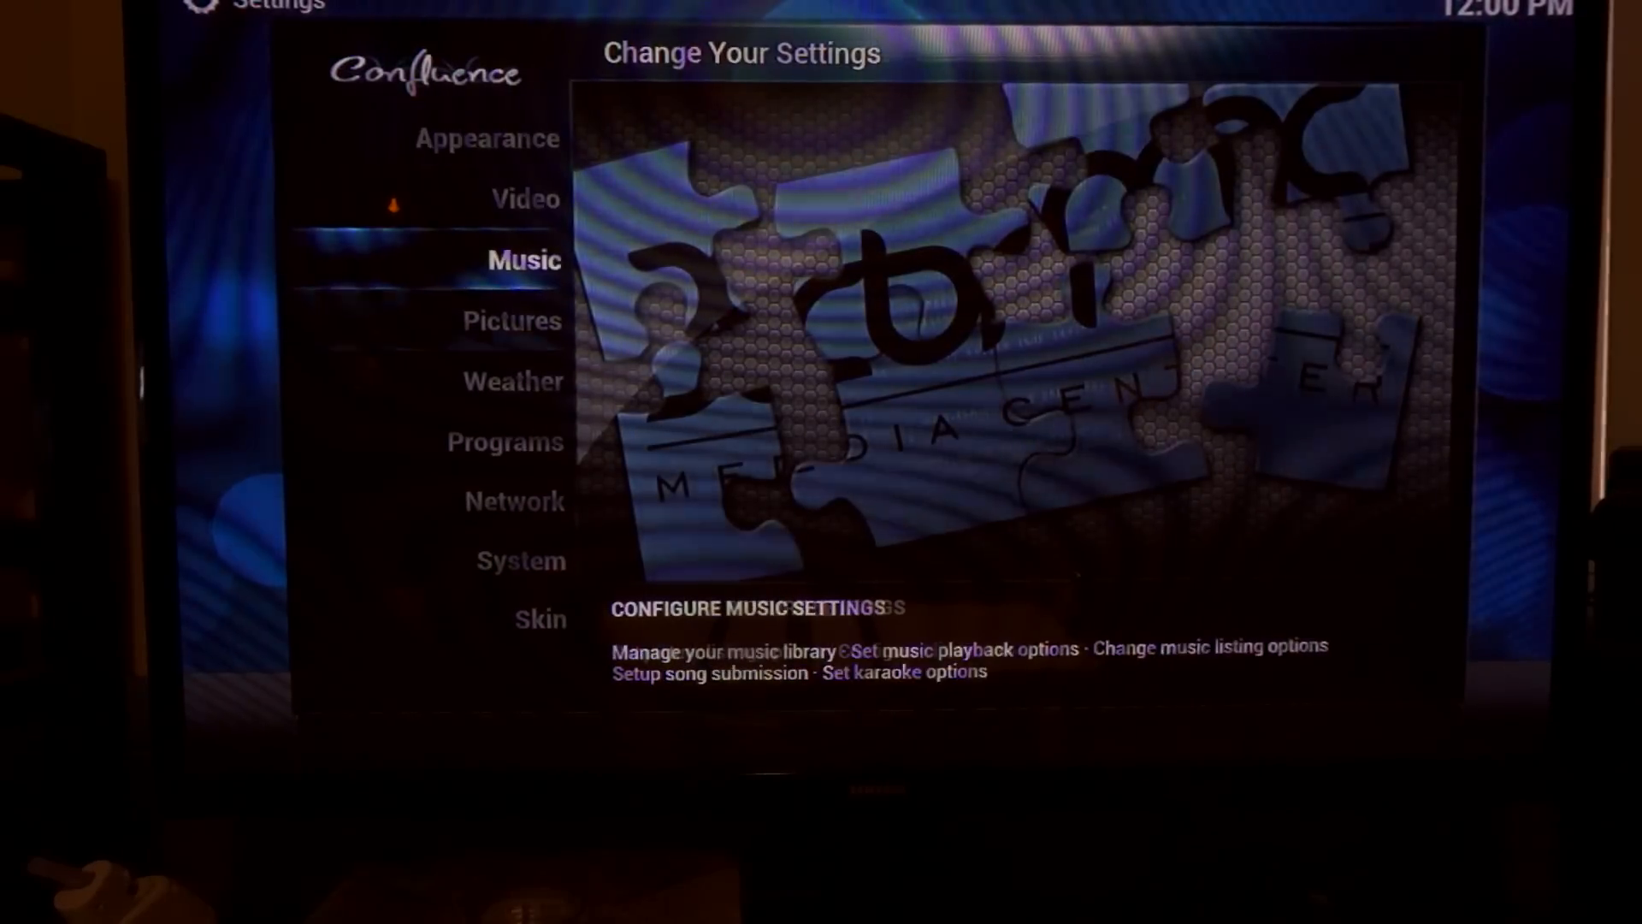